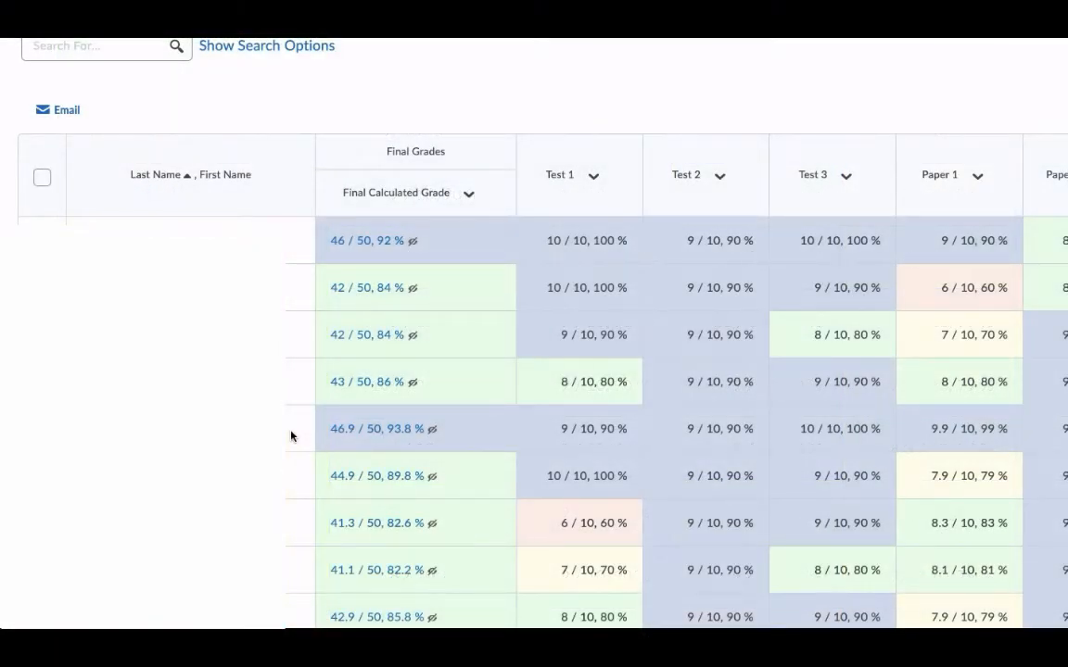
Switch the Final Adjusted Grade item to the EXSC 458 Grade Scheme and save.
left_click(371, 129)
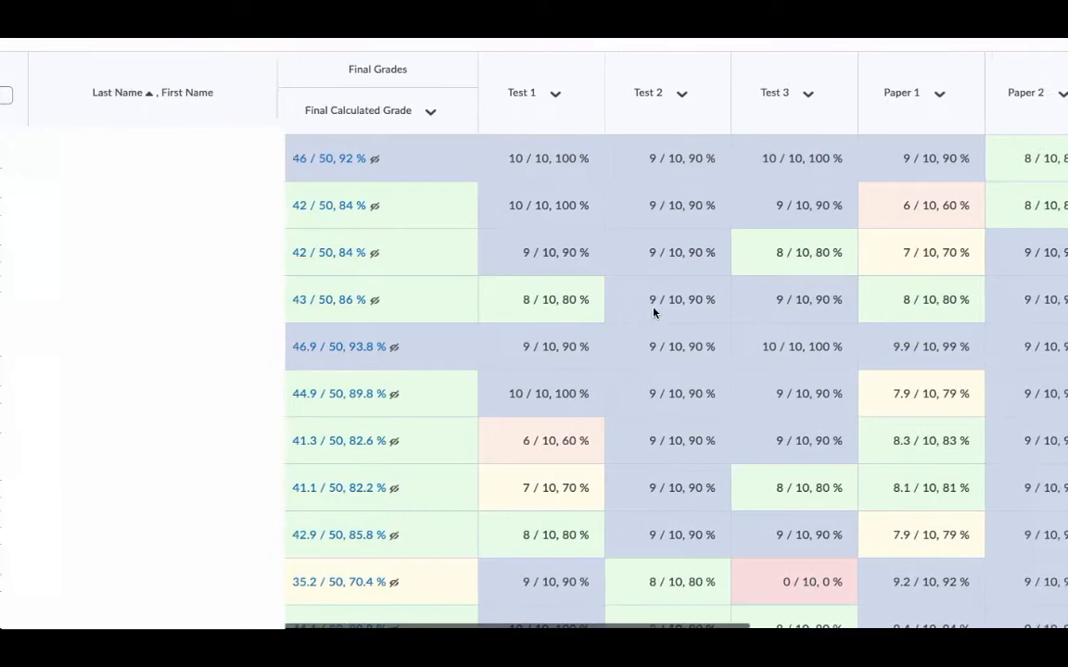
scroll("right", 3)
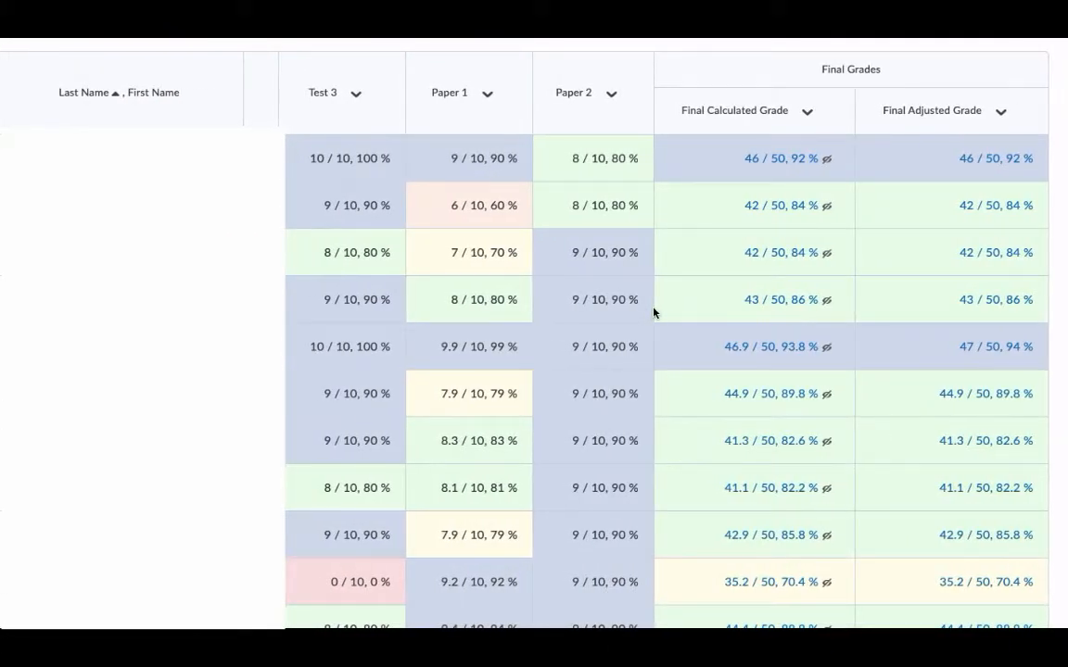
mouse_move(781, 124)
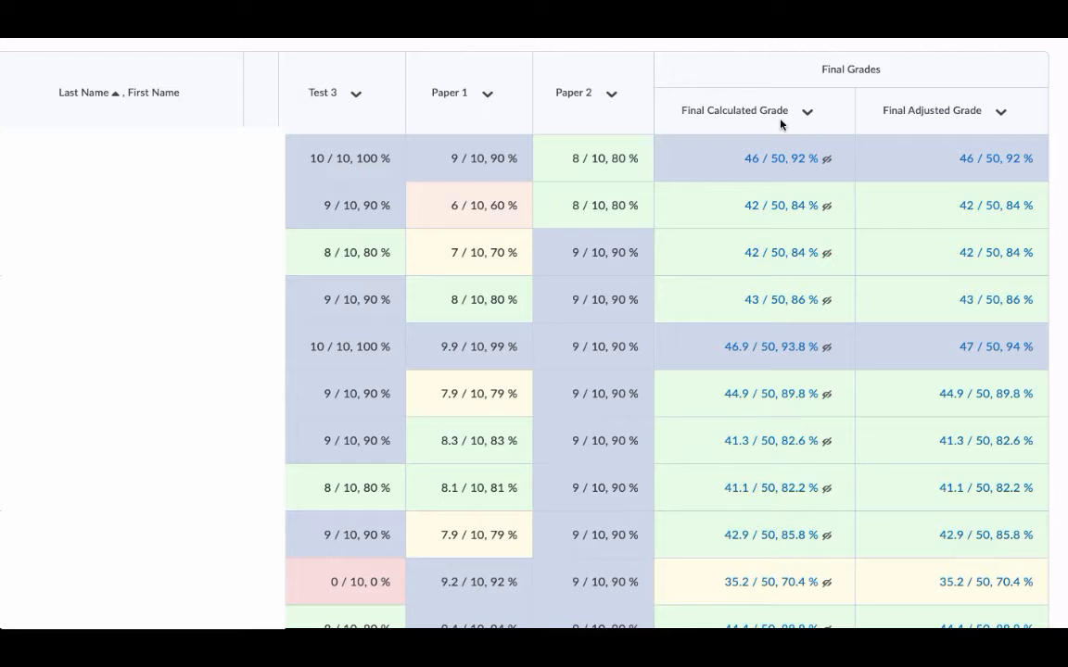
mouse_move(939, 130)
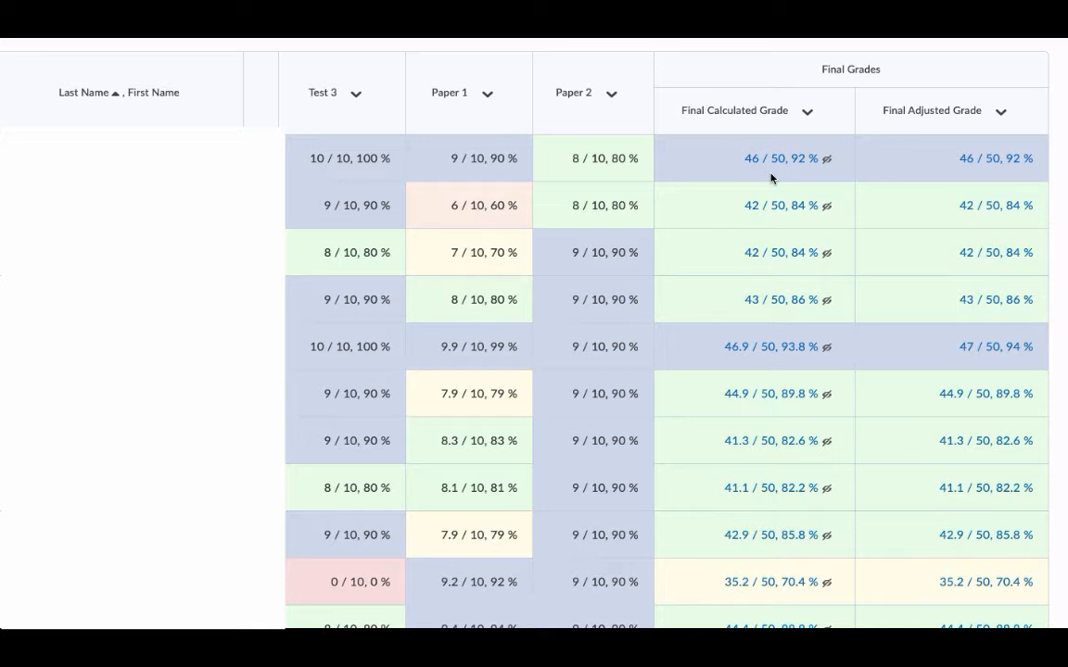
mouse_move(828, 123)
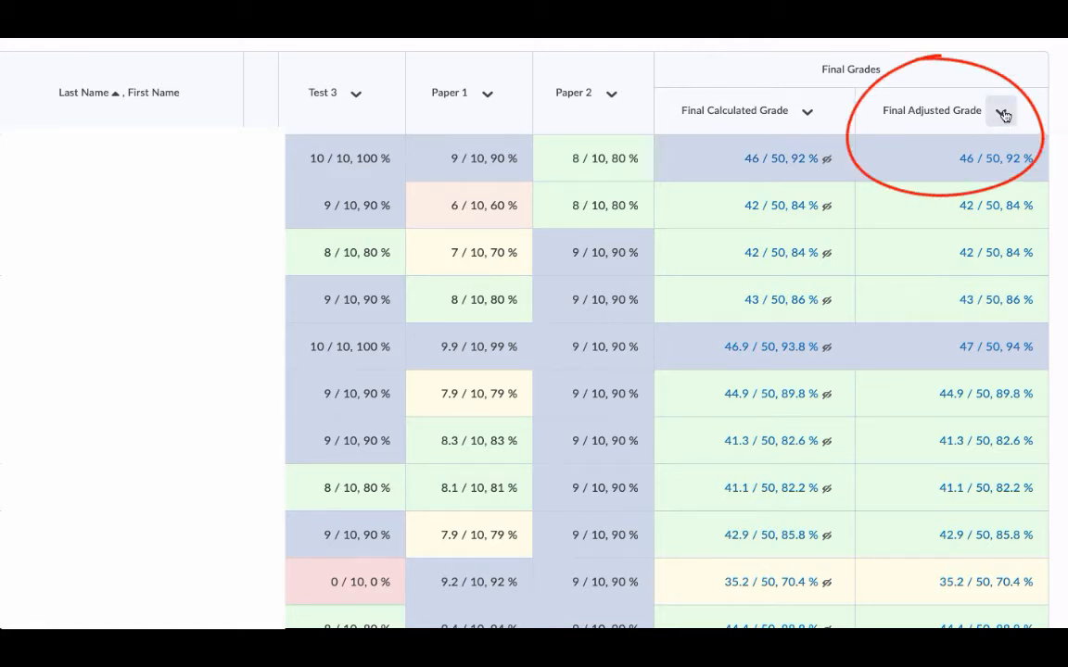
left_click(1003, 110)
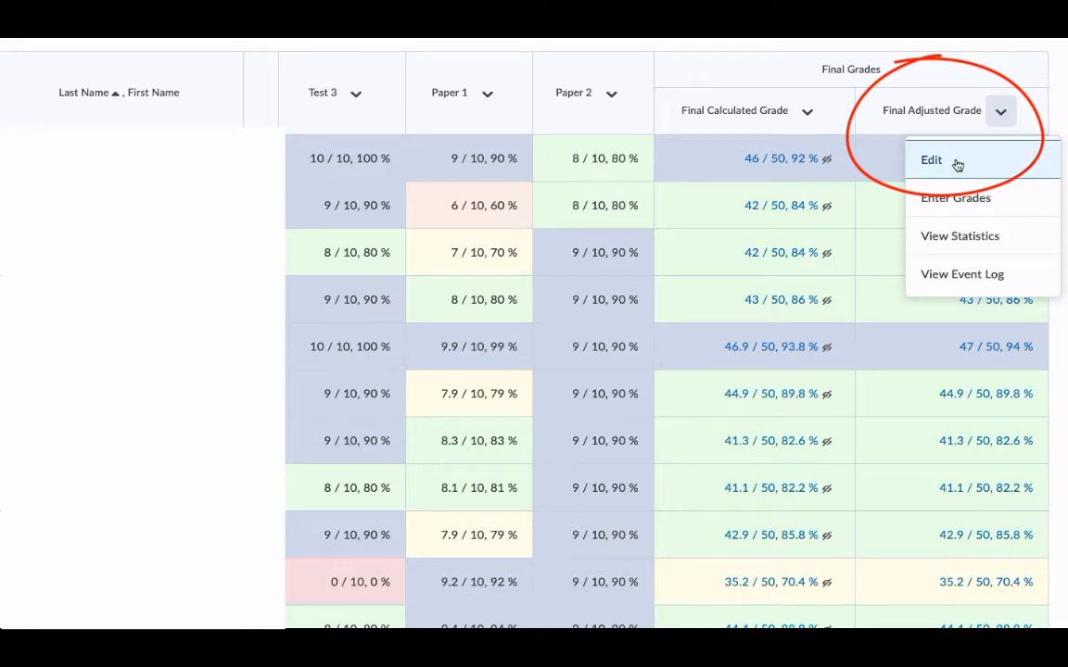
left_click(931, 159)
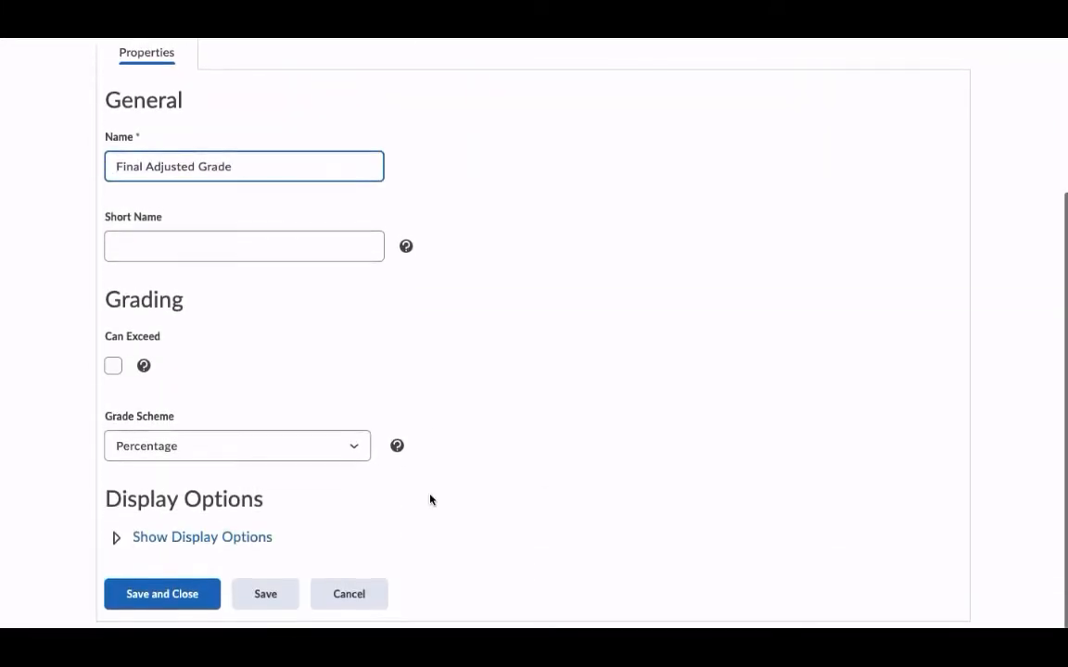
left_click(237, 446)
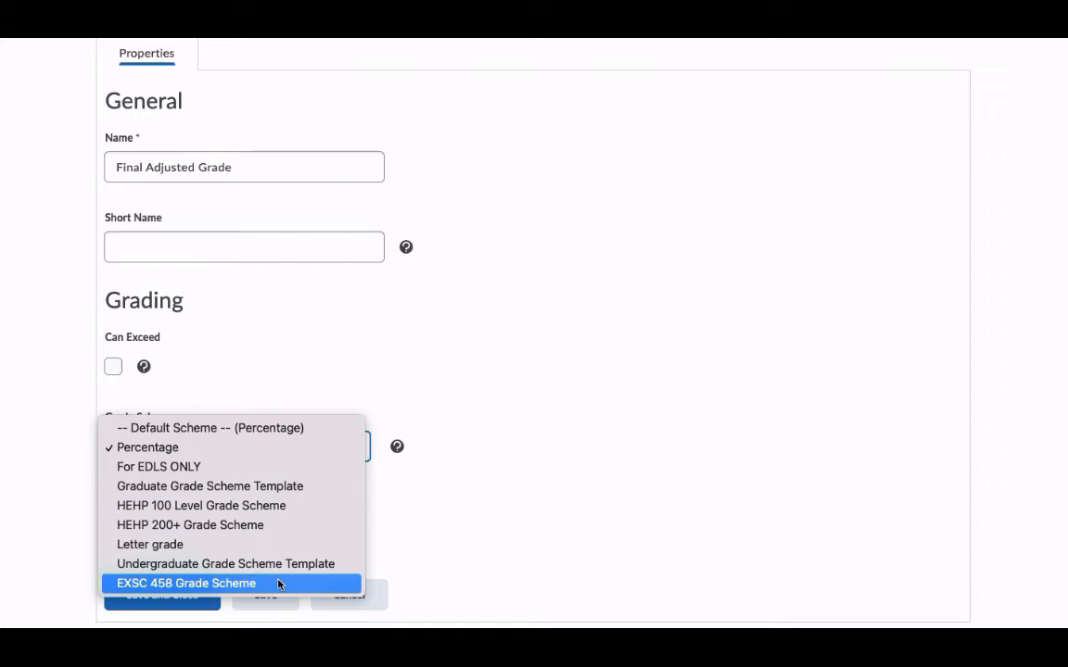
left_click(185, 583)
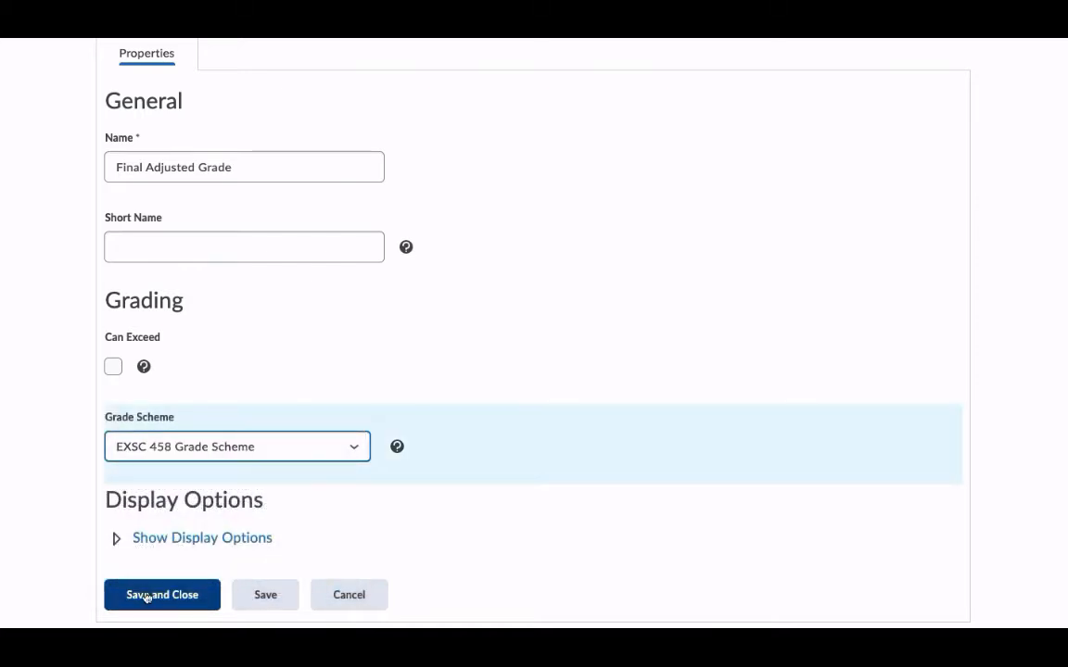
left_click(162, 594)
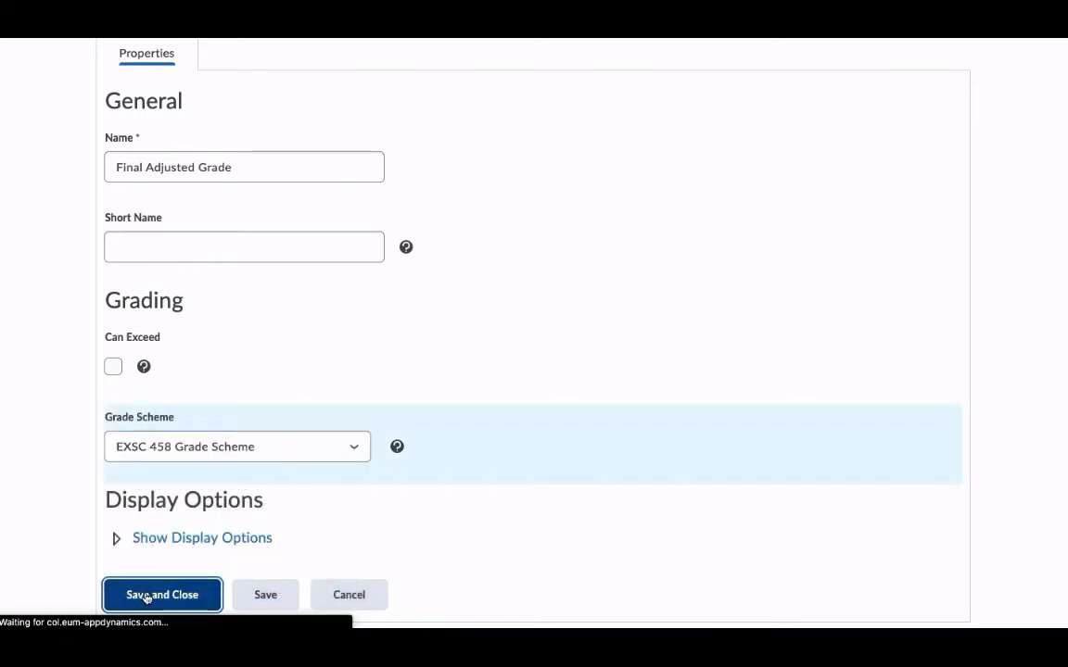
left_click(162, 594)
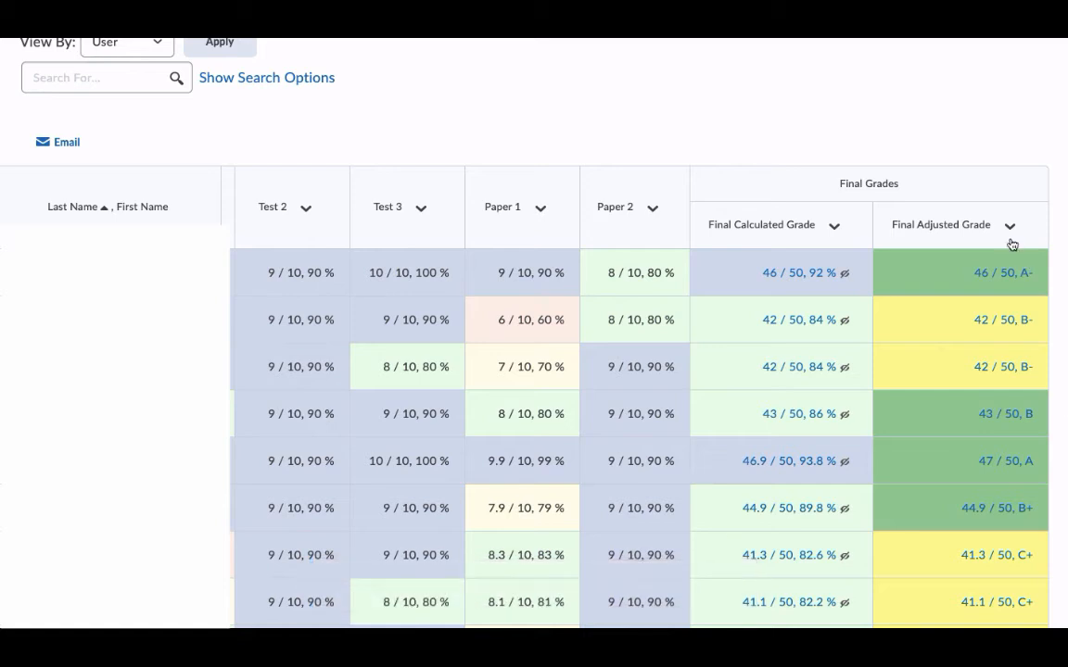
mouse_move(807, 273)
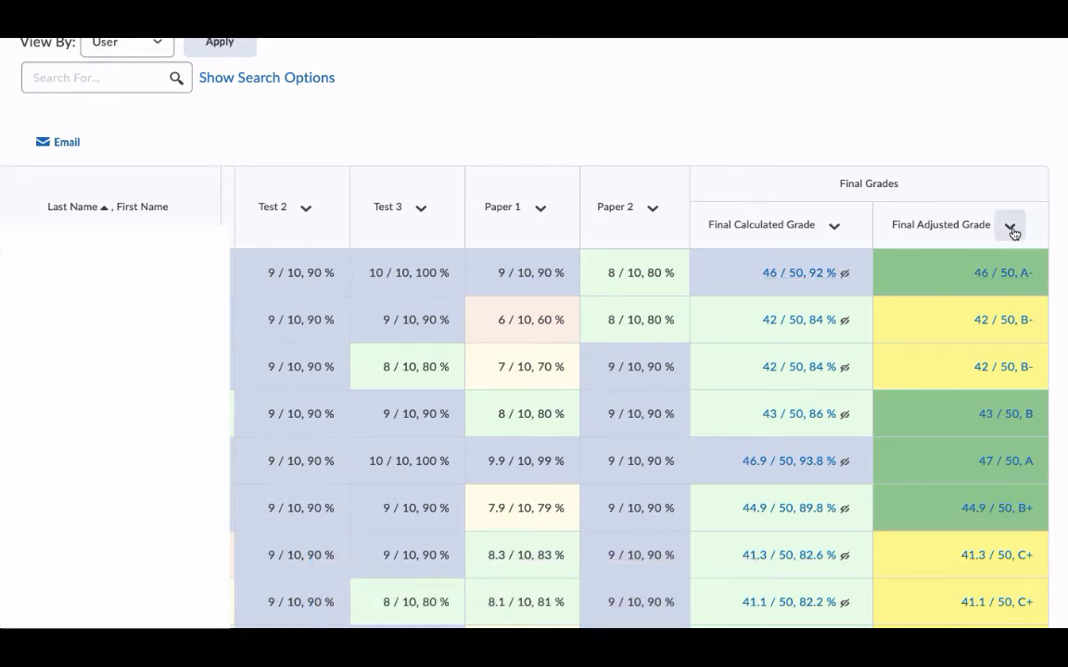
Open the options menu on the Final Adjusted Grade column header.
left_click(1011, 229)
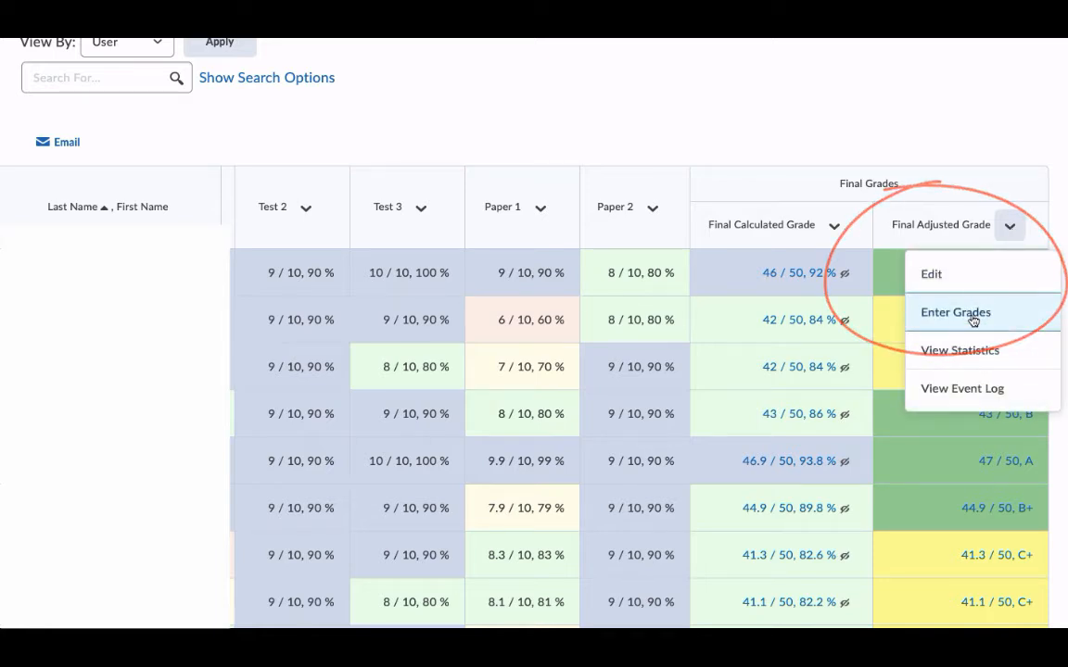
Copy calculated grades into Final Adjusted Grade, including the fifth student's 46.9, and save.
left_click(950, 312)
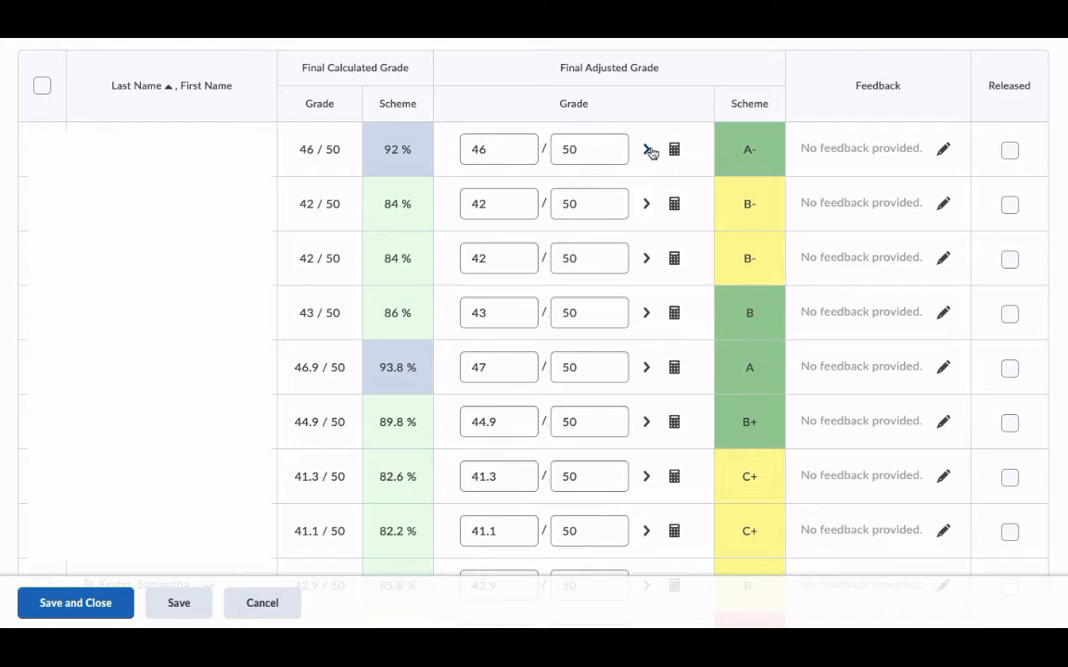
left_click(589, 149)
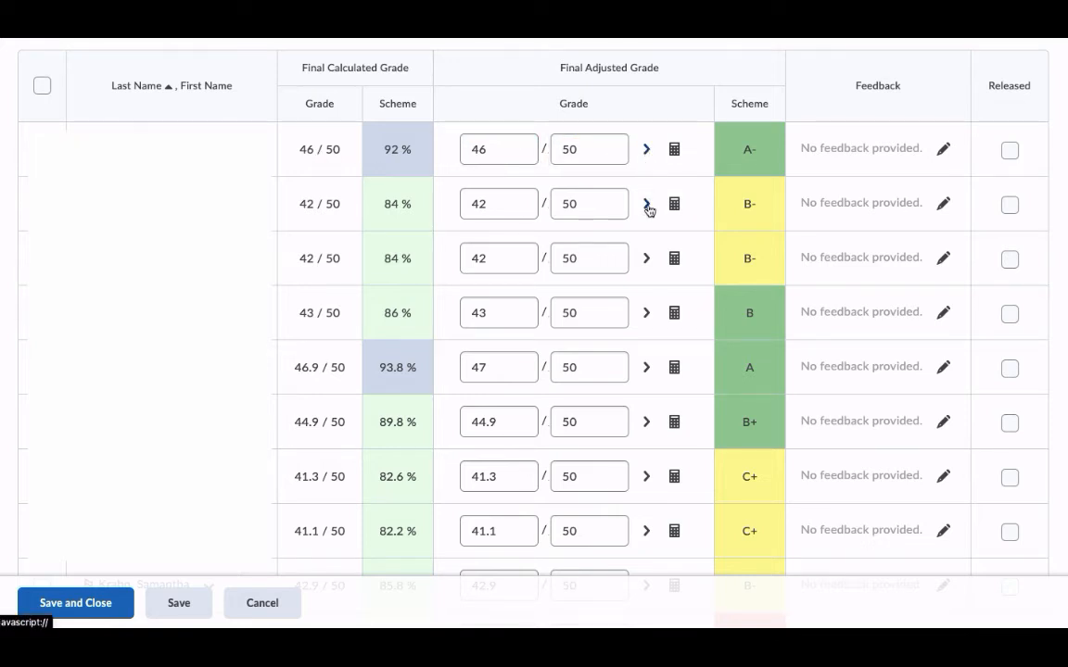
mouse_move(646, 315)
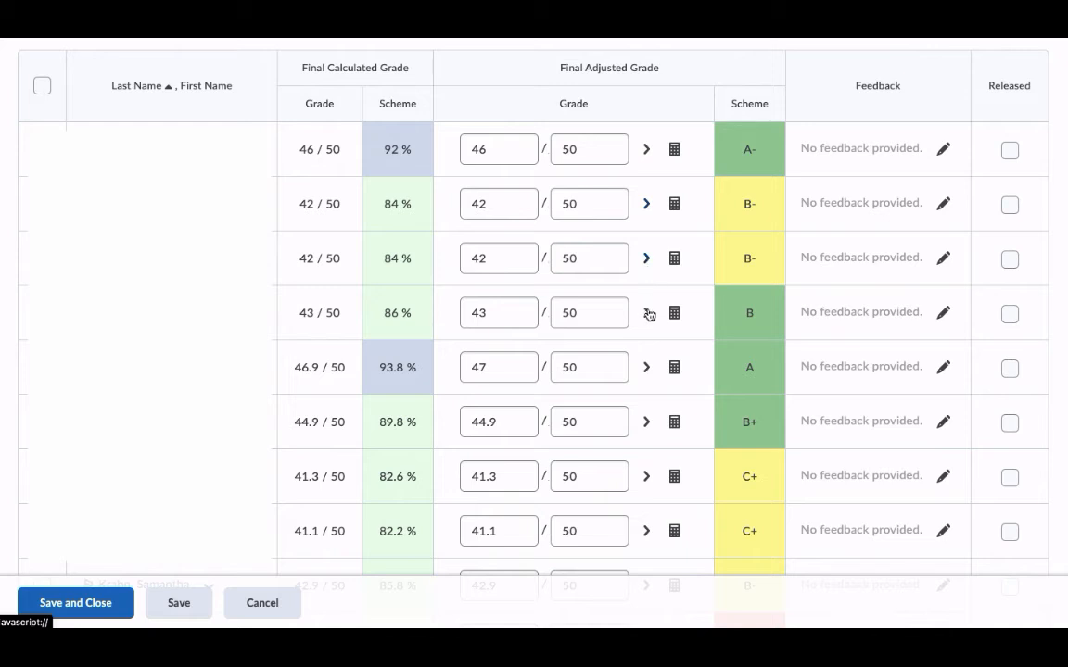
left_click(498, 367)
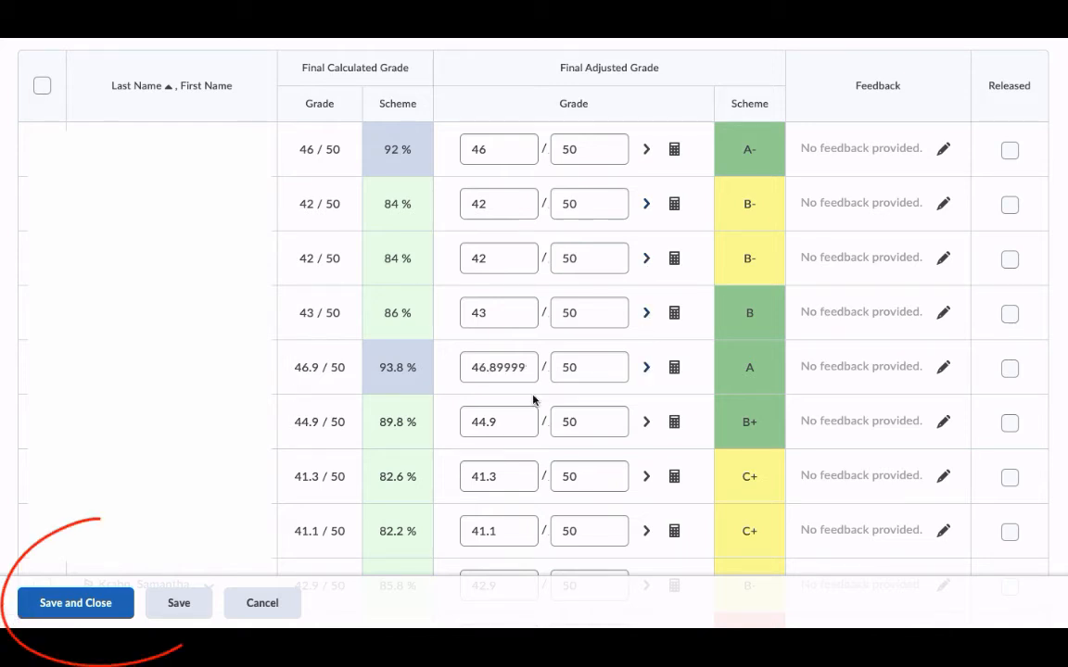
left_click(75, 603)
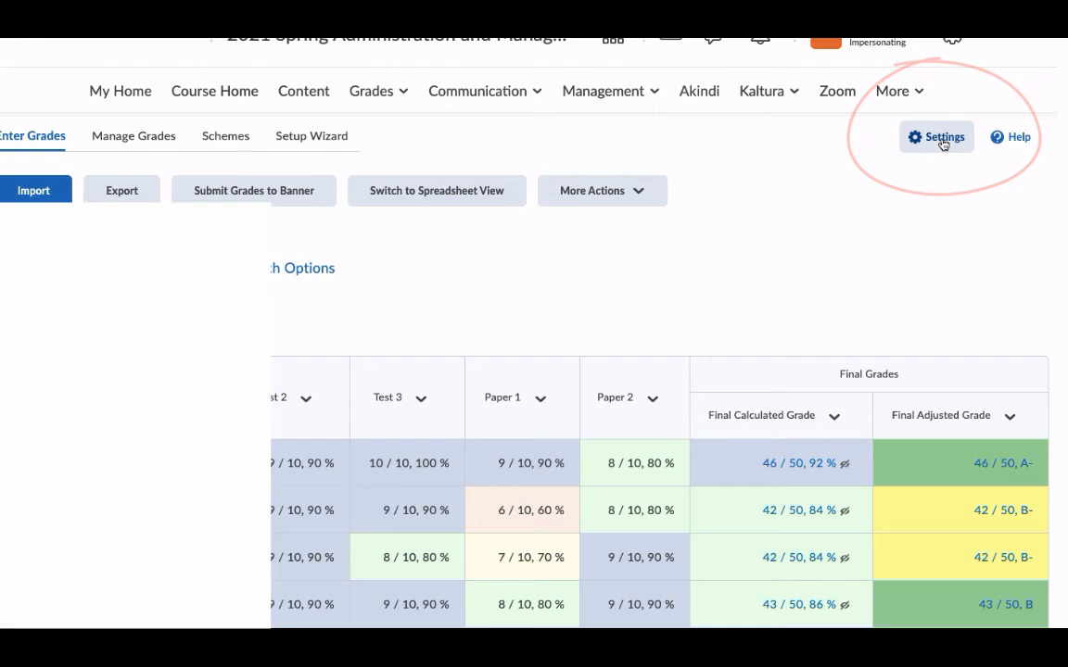
Set Final Grade Released to Adjusted Final Grade in the gradebook's calculation options.
left_click(935, 136)
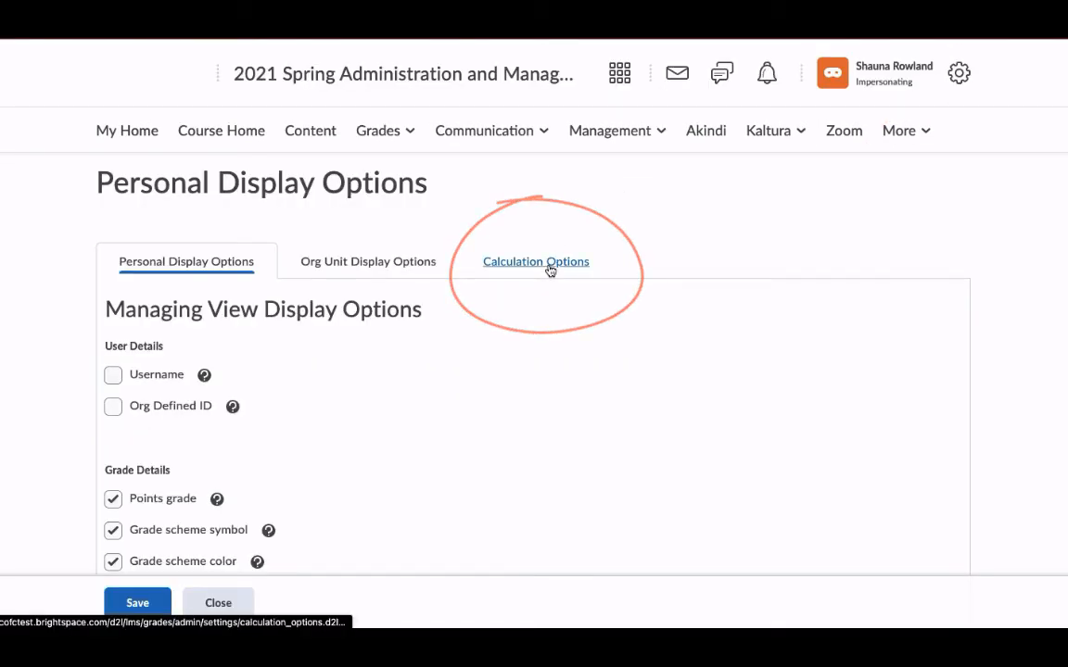
left_click(536, 261)
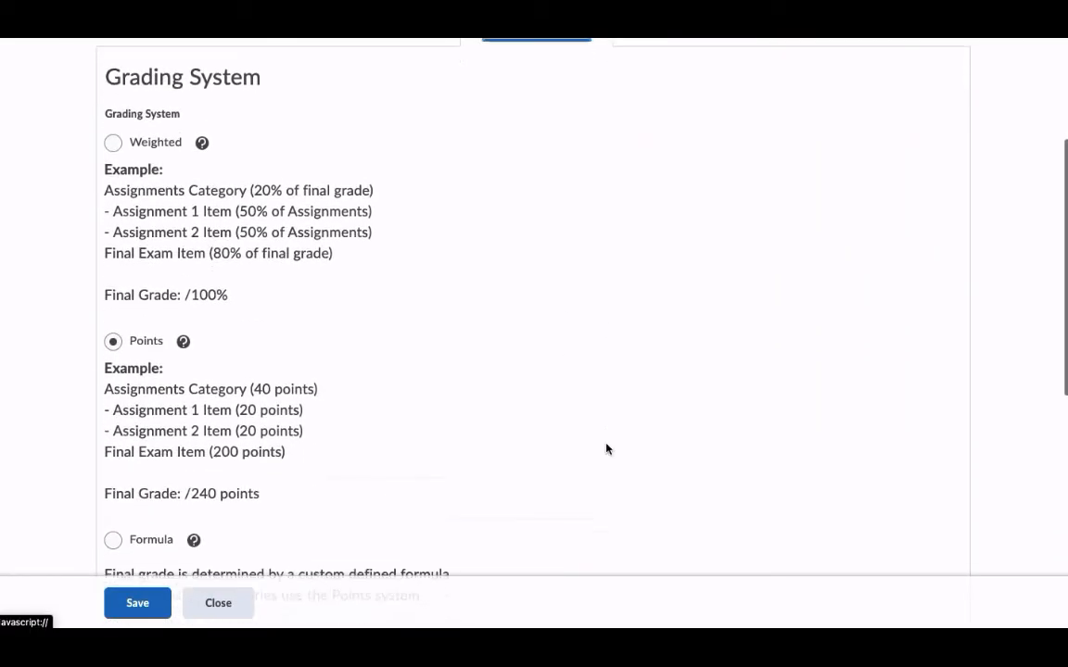
scroll("down", 3)
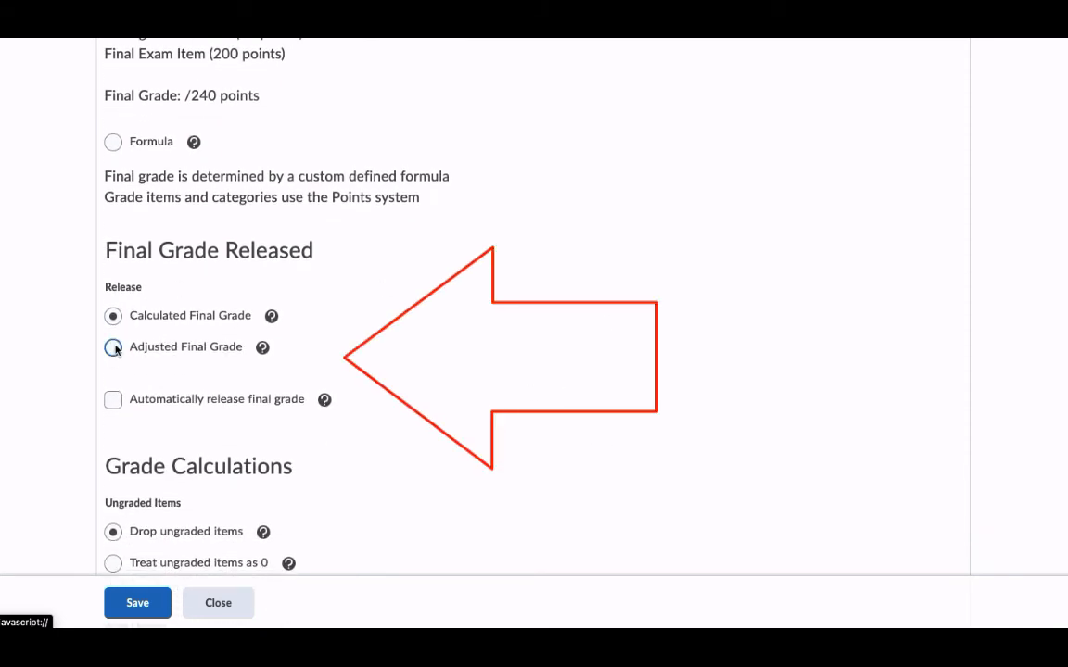
left_click(113, 347)
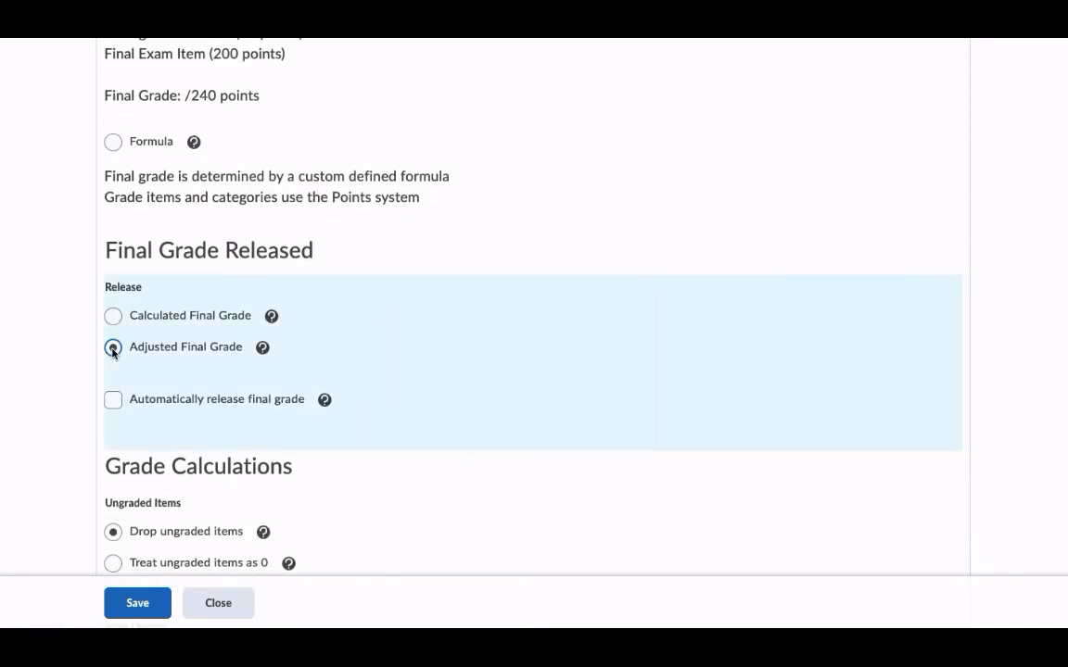
left_click(137, 603)
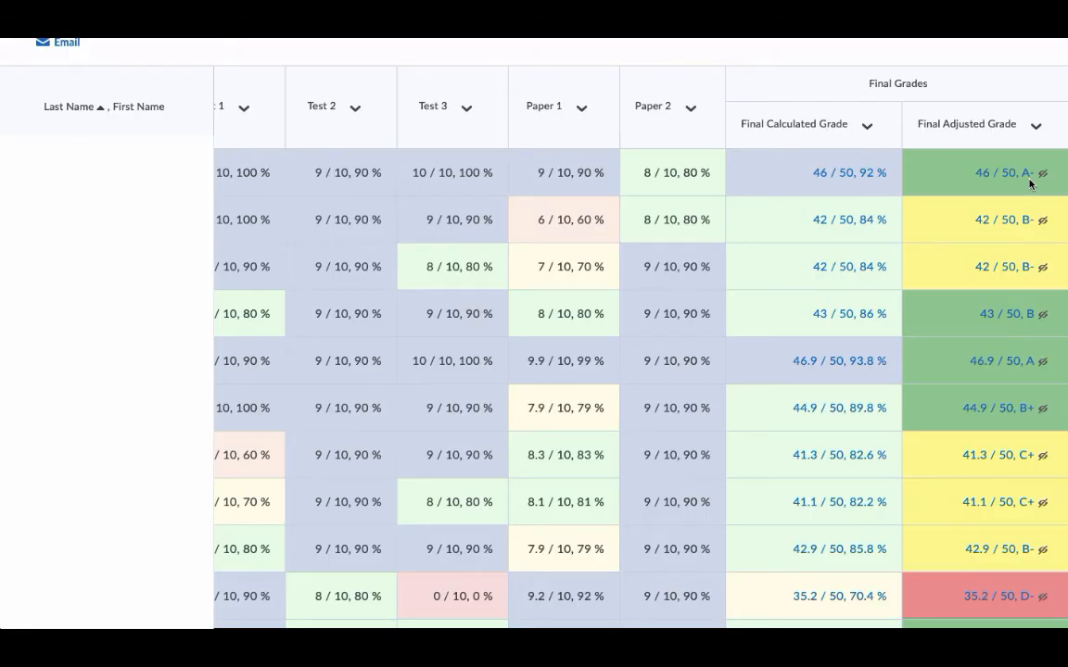
mouse_move(867, 192)
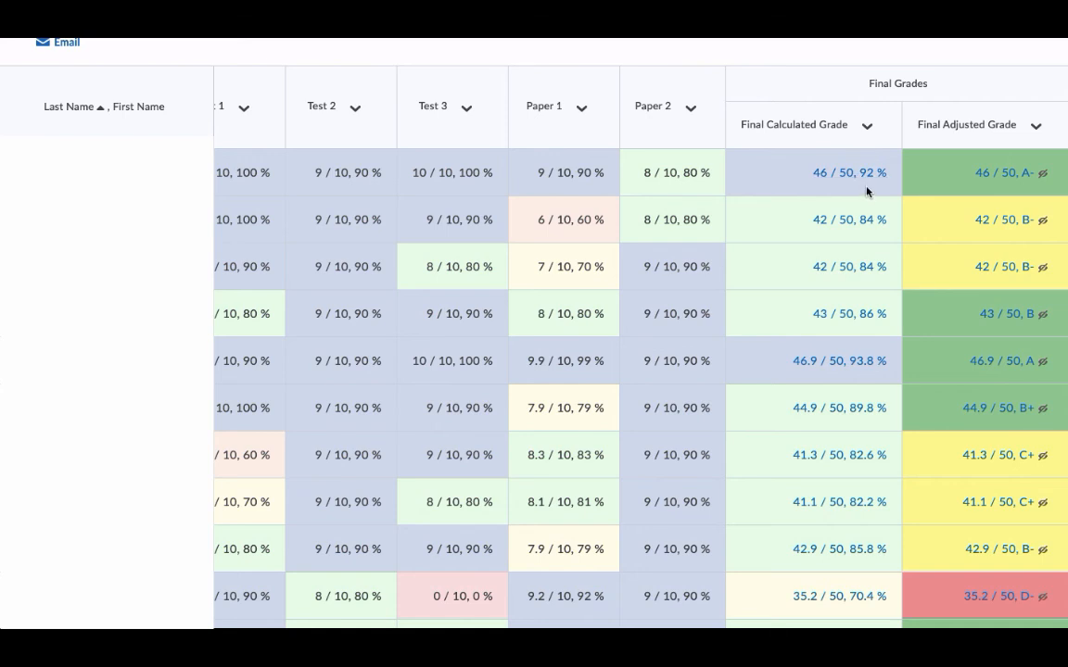